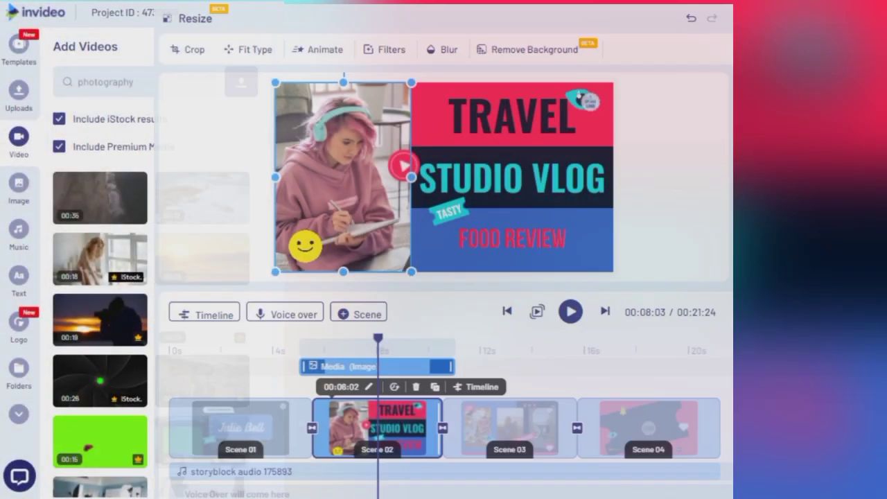
Go to the invideo.io landing page, 'Make Professional Videos in 5 Minutes!'.
{"action": "left_click", "coordinate": [840, 47]}
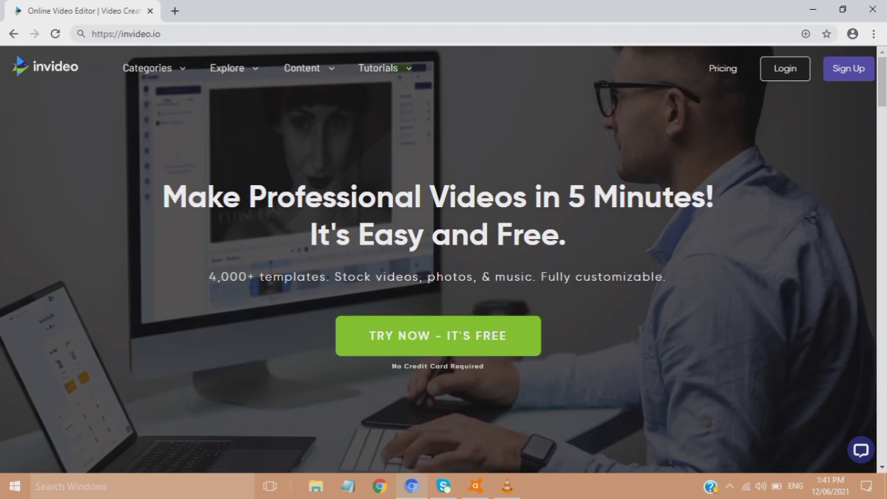
Enter the account email ID in the login dialog and continue to sign in.
{"action": "type", "text": "jaslei"}
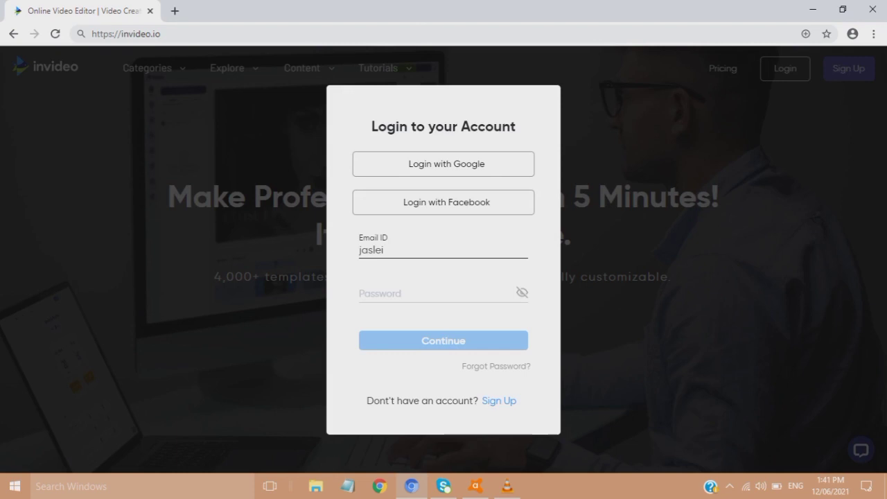
{"action": "type", "text": "@i"}
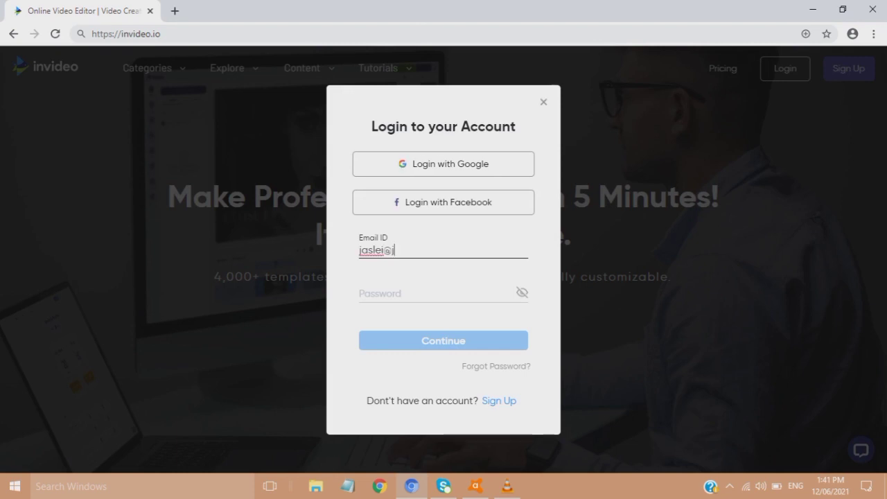
{"action": "left_click", "coordinate": [443, 341]}
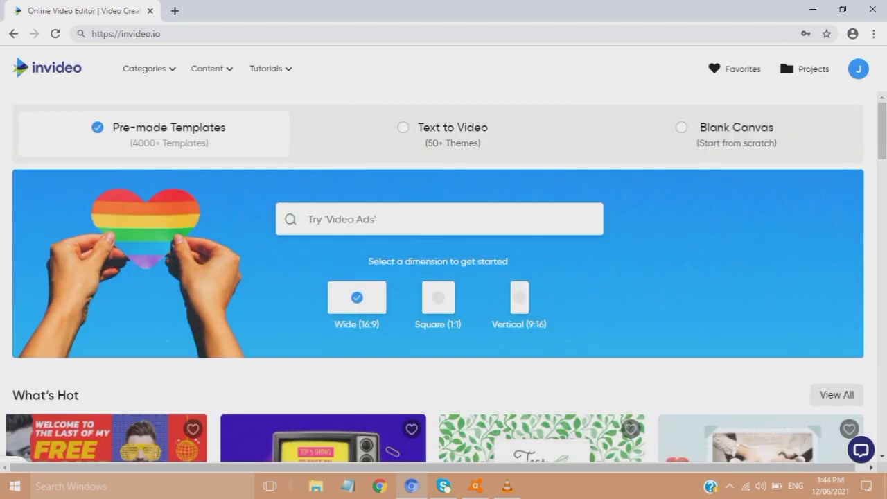
Browse the pre-made template rows, including more COVID-19 templates, Recently Added and June.
{"action": "scroll", "scroll_direction": "down", "scroll_amount": 3}
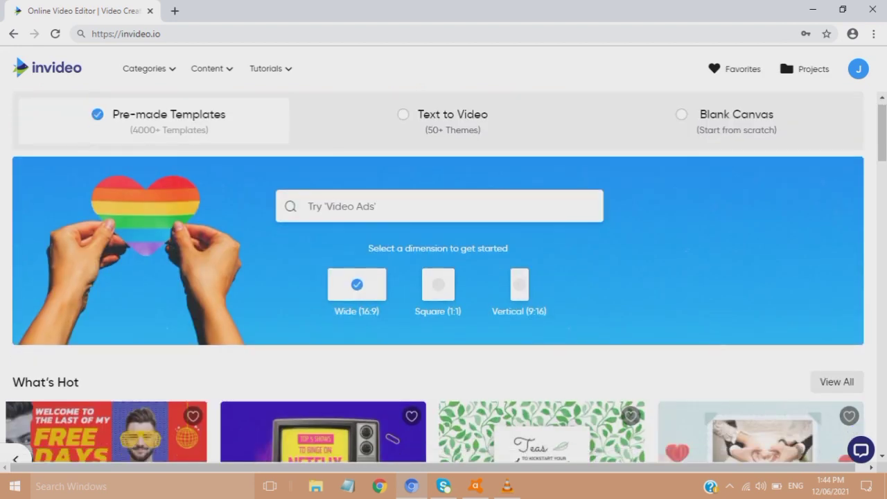
{"action": "scroll", "scroll_direction": "down", "scroll_amount": 3}
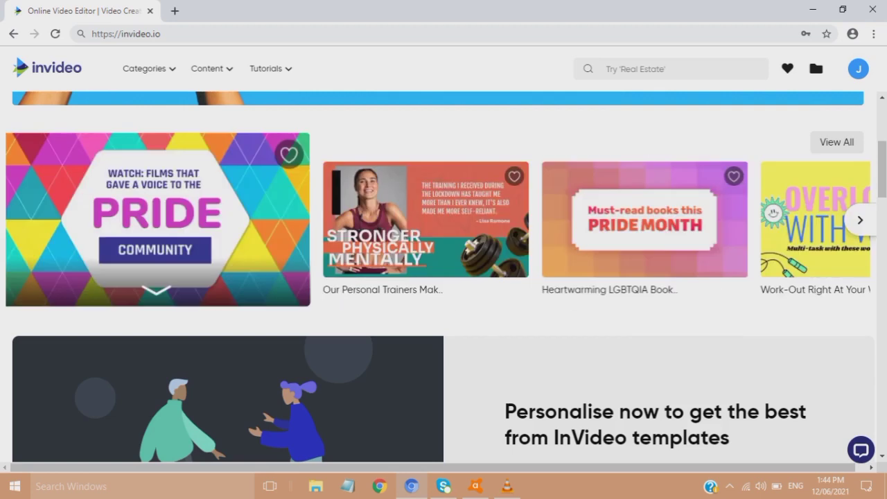
{"action": "scroll", "scroll_direction": "down", "scroll_amount": 3}
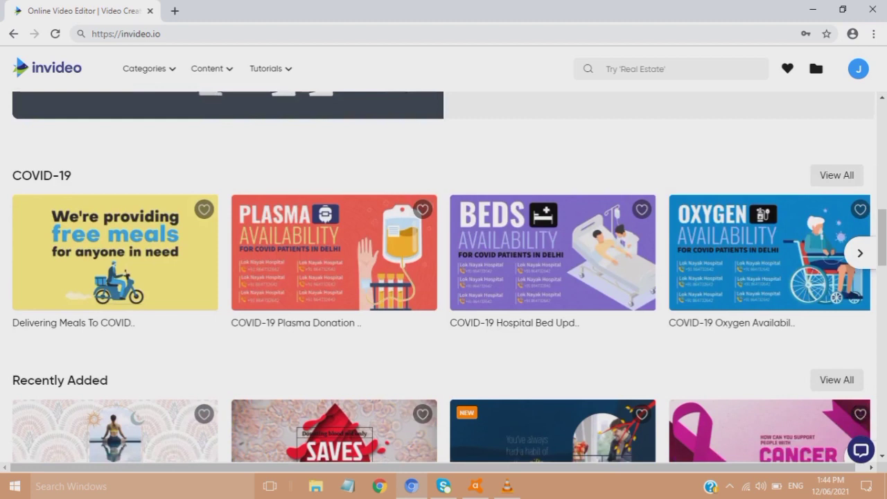
{"action": "scroll", "scroll_direction": "down", "scroll_amount": 3}
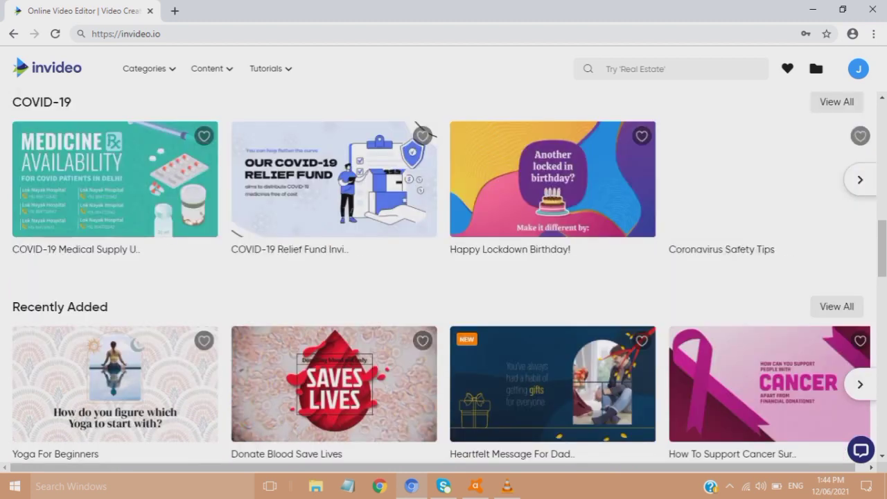
{"action": "left_click", "coordinate": [859, 180]}
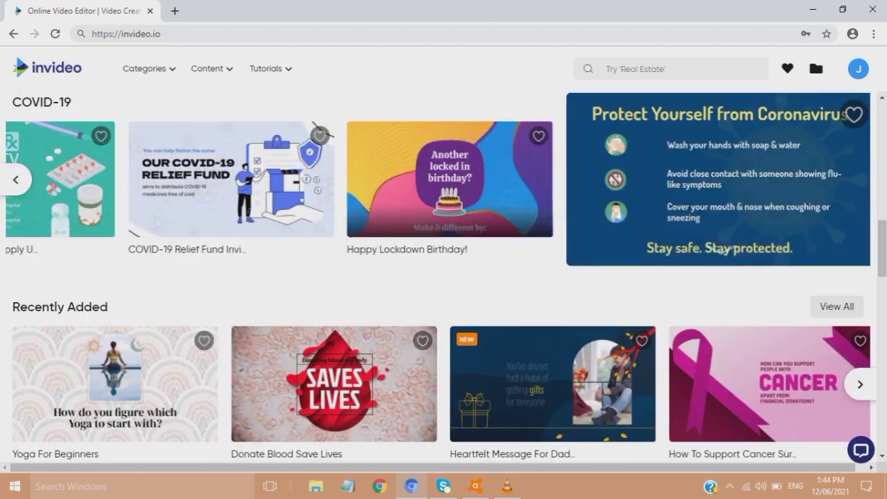
{"action": "scroll", "scroll_direction": "down", "scroll_amount": 3}
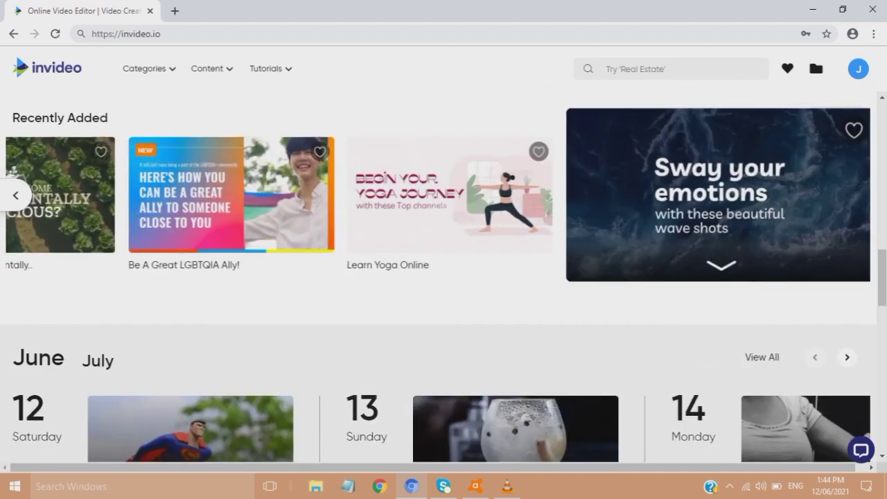
{"action": "scroll", "scroll_direction": "down", "scroll_amount": 3}
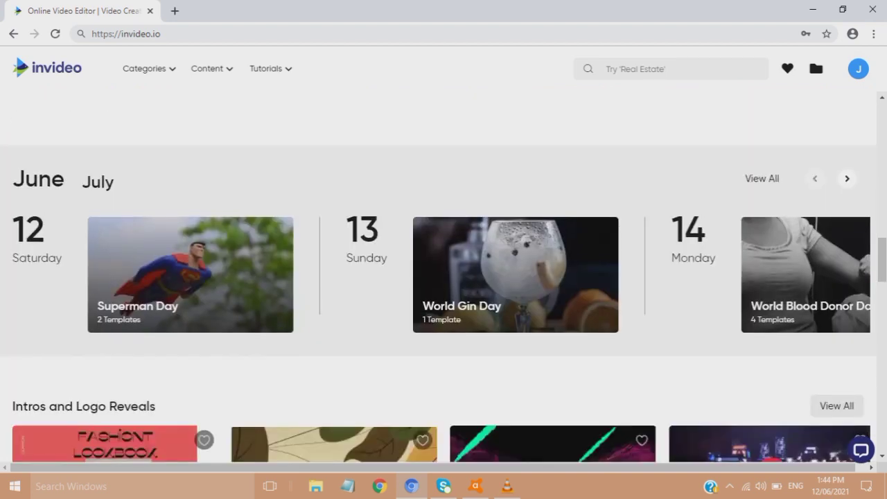
{"action": "scroll", "scroll_direction": "down", "scroll_amount": 3}
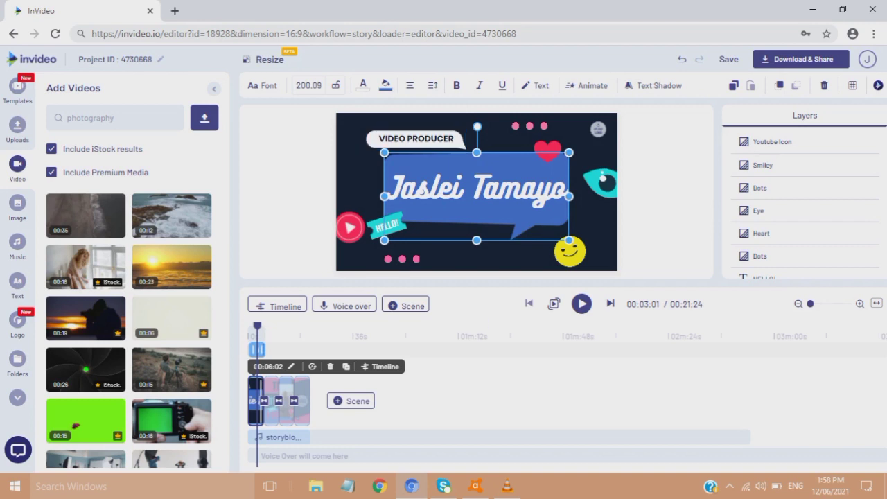
Switch the editor's media library from stock videos to stock images.
{"action": "left_click", "coordinate": [729, 58]}
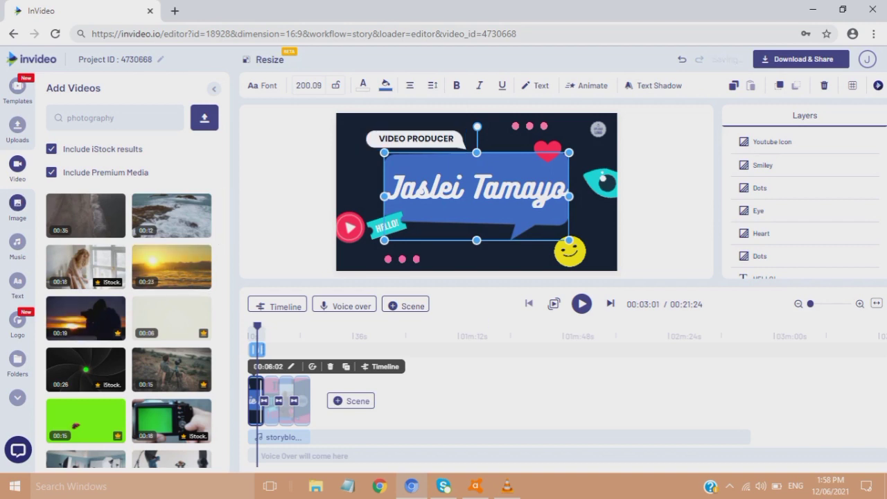
{"action": "left_click", "coordinate": [16, 202]}
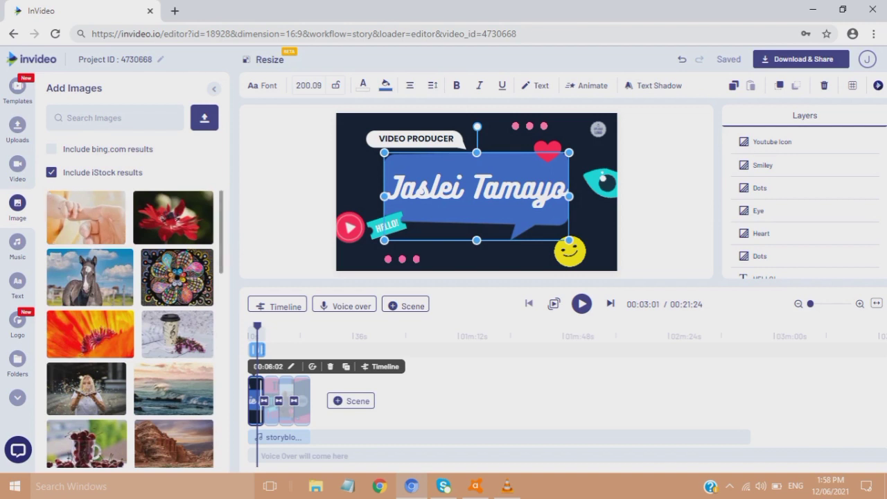
Look through the image results, then show the music library grouped by genre.
{"action": "scroll", "scroll_direction": "down", "scroll_amount": 3}
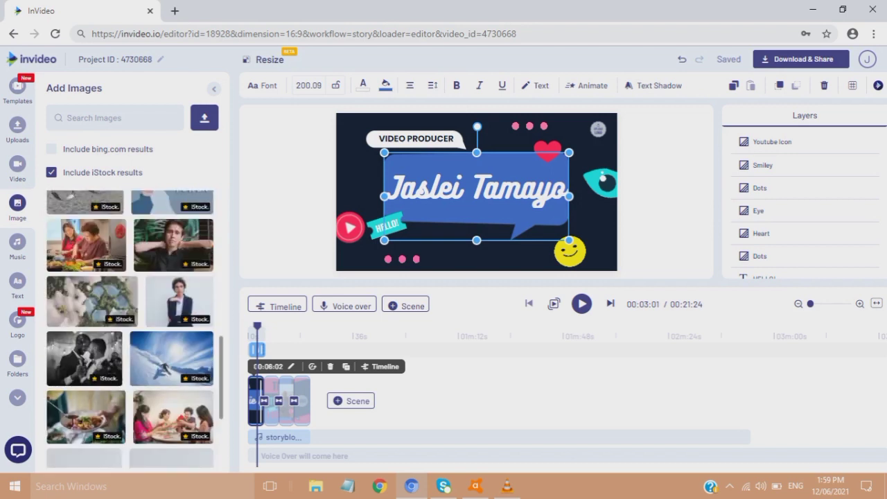
{"action": "scroll", "scroll_direction": "down", "scroll_amount": 3}
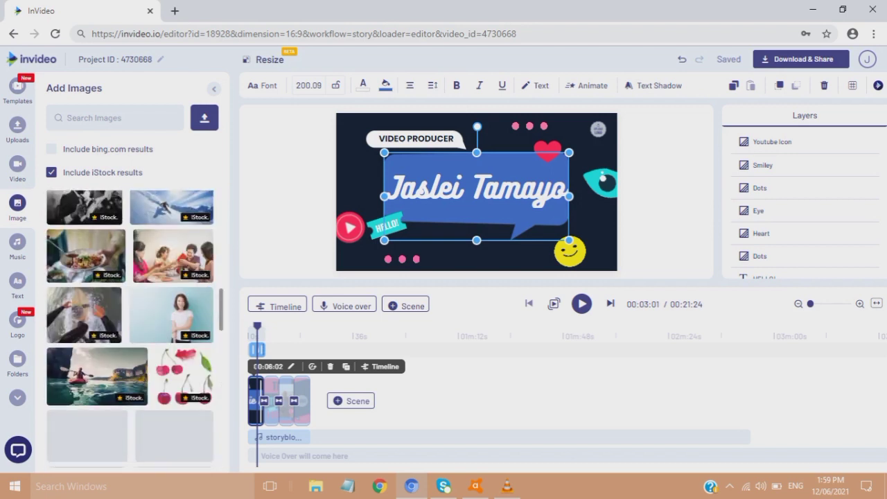
{"action": "scroll", "scroll_direction": "down", "scroll_amount": 3}
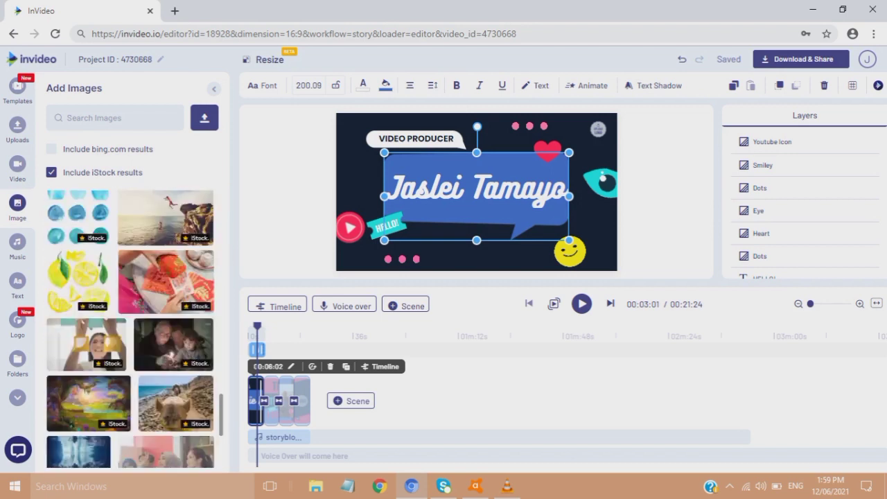
{"action": "scroll", "scroll_direction": "down", "scroll_amount": 3}
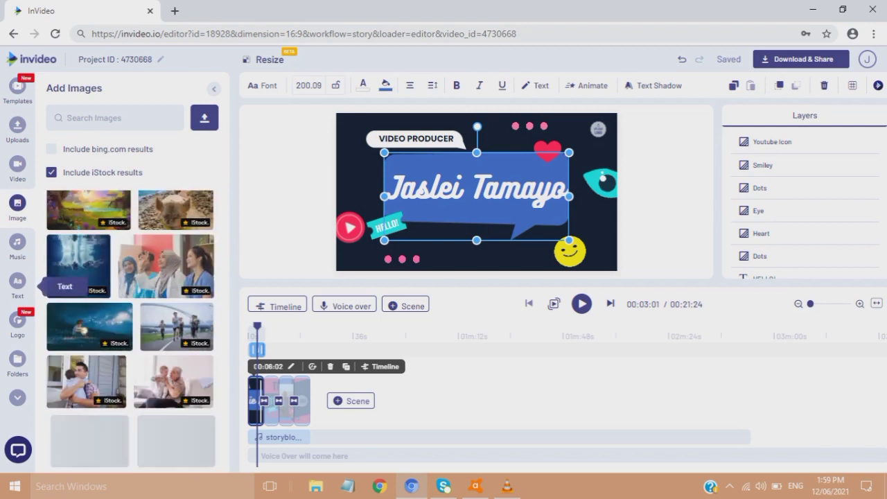
{"action": "left_click", "coordinate": [16, 242]}
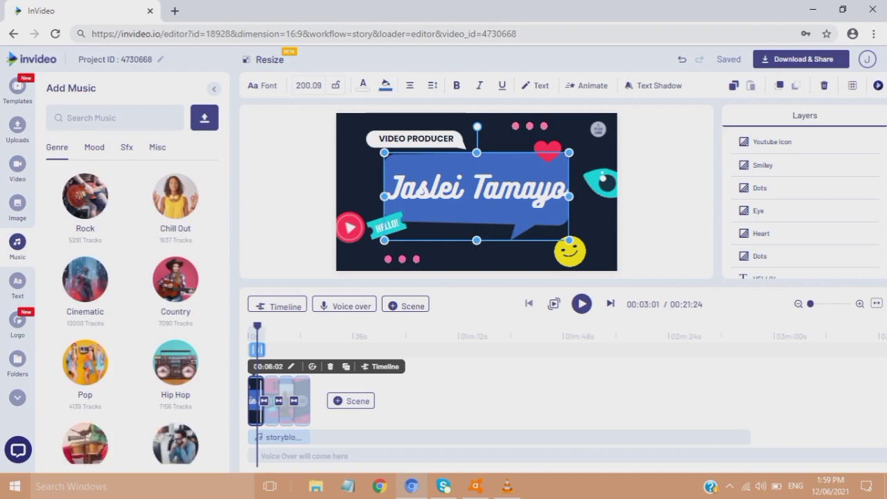
Browse music by Mood, then Sfx, then the Misc audio category.
{"action": "left_click", "coordinate": [95, 147]}
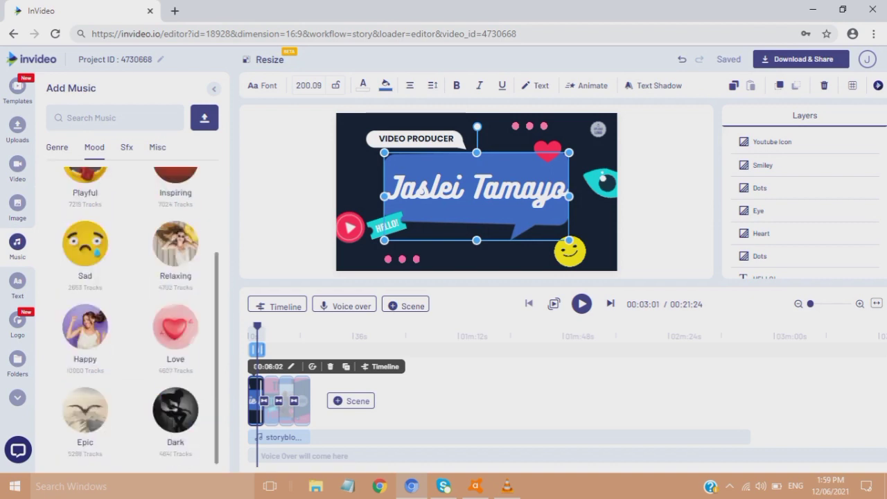
{"action": "left_click", "coordinate": [126, 147]}
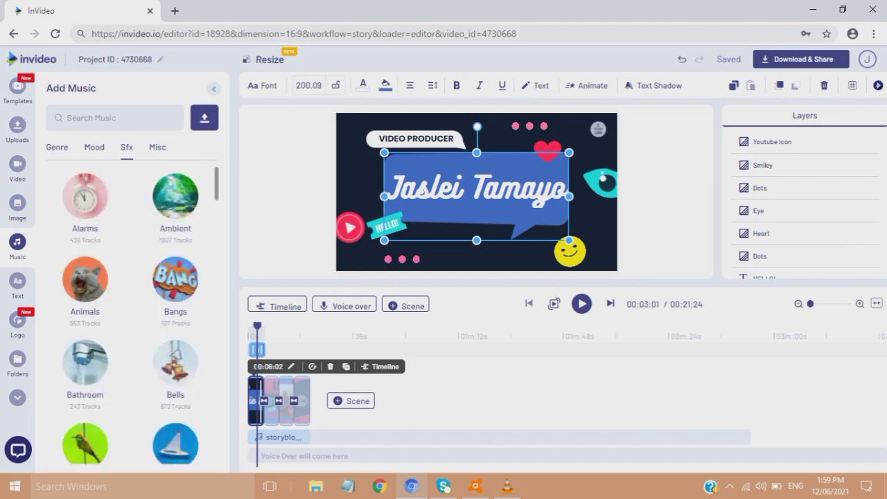
{"action": "scroll", "scroll_direction": "down", "scroll_amount": 3}
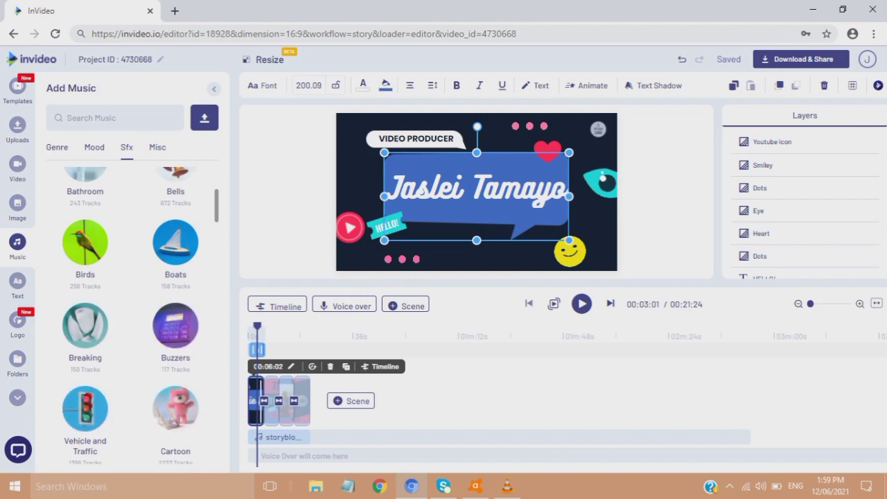
{"action": "left_click", "coordinate": [158, 147]}
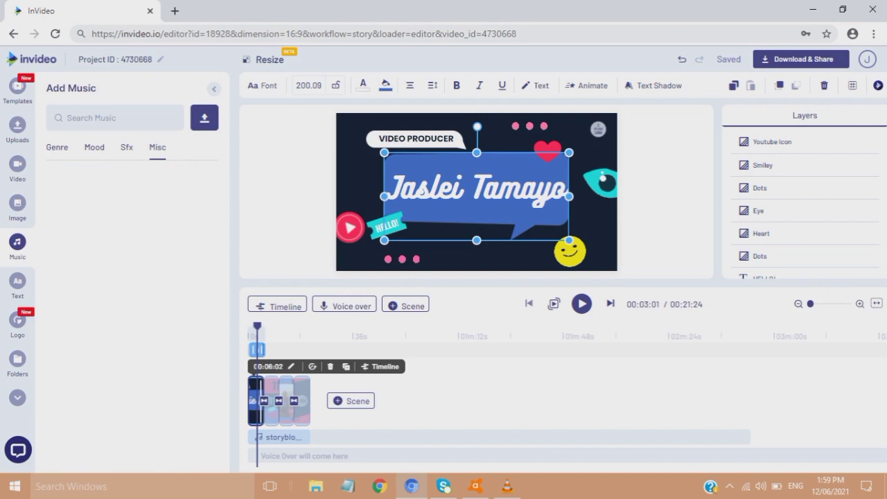
{"action": "left_click", "coordinate": [158, 146]}
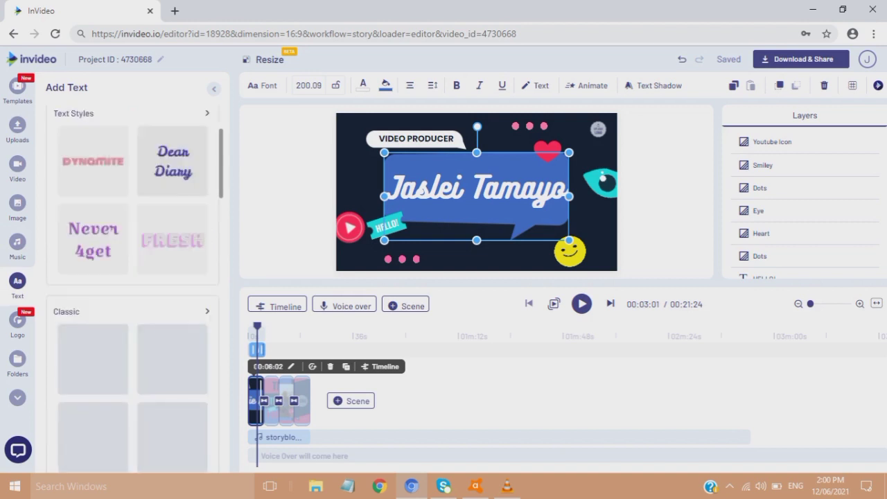
Scan the text styles, show the Logo upload panel and dismiss its tip.
{"action": "scroll", "scroll_direction": "down", "scroll_amount": 3}
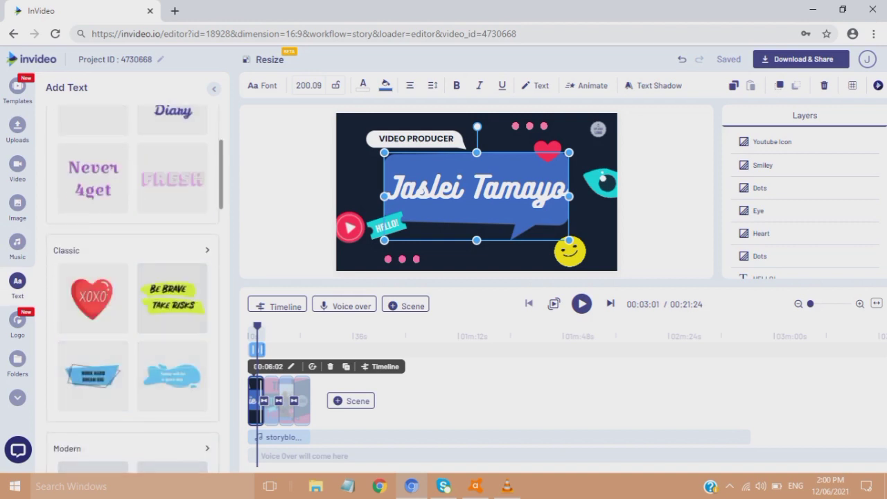
{"action": "scroll", "scroll_direction": "down", "scroll_amount": 3}
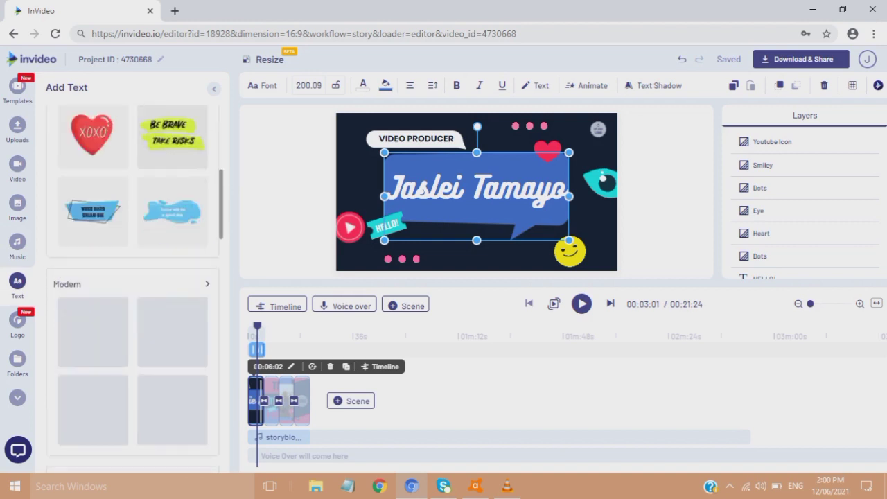
{"action": "left_click", "coordinate": [17, 319]}
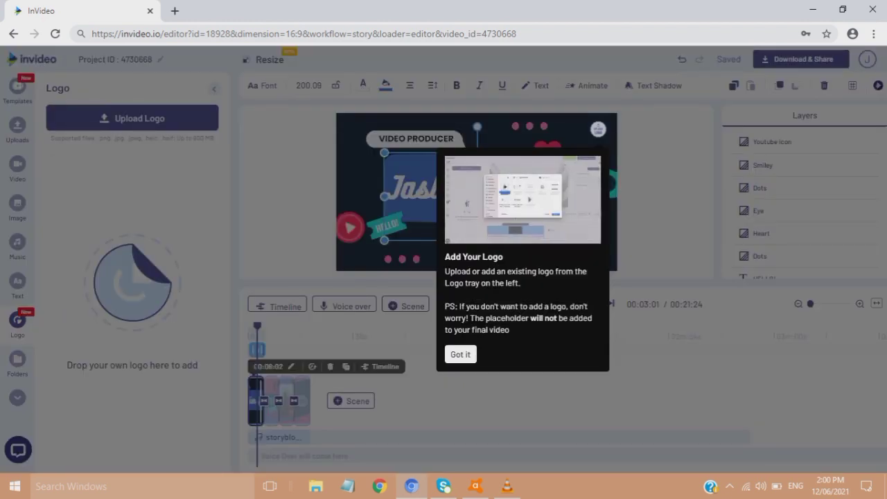
{"action": "left_click", "coordinate": [460, 355]}
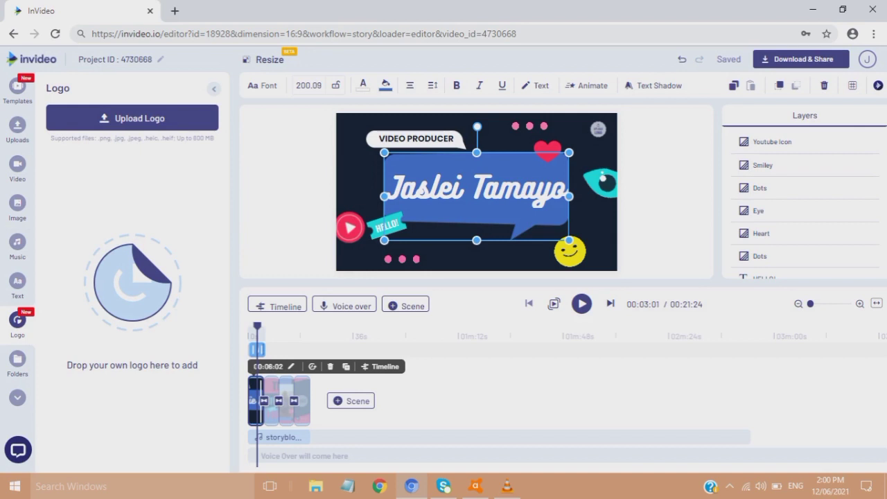
Show the project Folders, then the scene templates list with Coloured Travel Vlog Intro in use.
{"action": "left_click", "coordinate": [17, 362]}
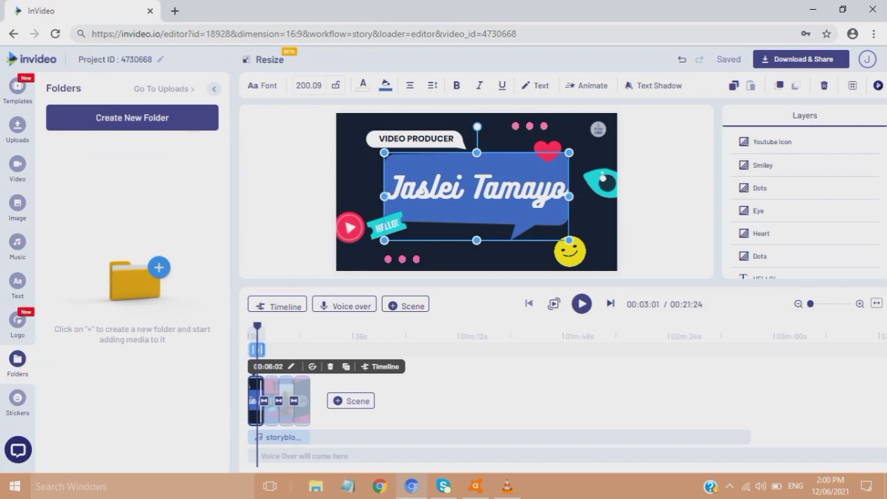
{"action": "left_click", "coordinate": [17, 127]}
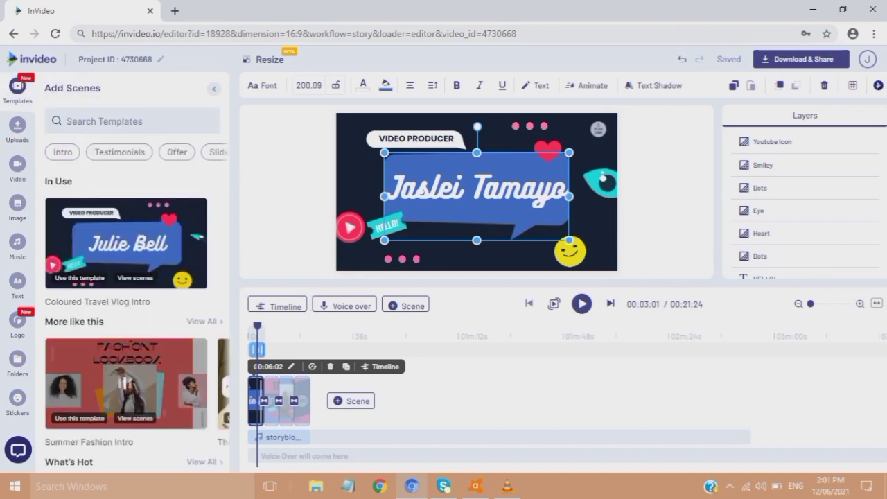
Go to the blank-template start page with Wide (16:9) dimensions selected.
{"action": "left_click", "coordinate": [125, 383]}
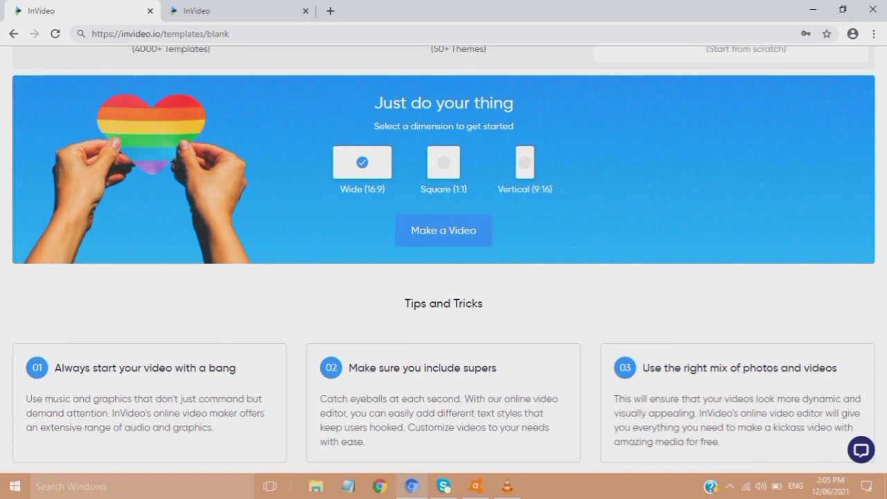
Show the live support chat on invideo.io, then the InVideo Facebook community group.
{"action": "left_click", "coordinate": [444, 230]}
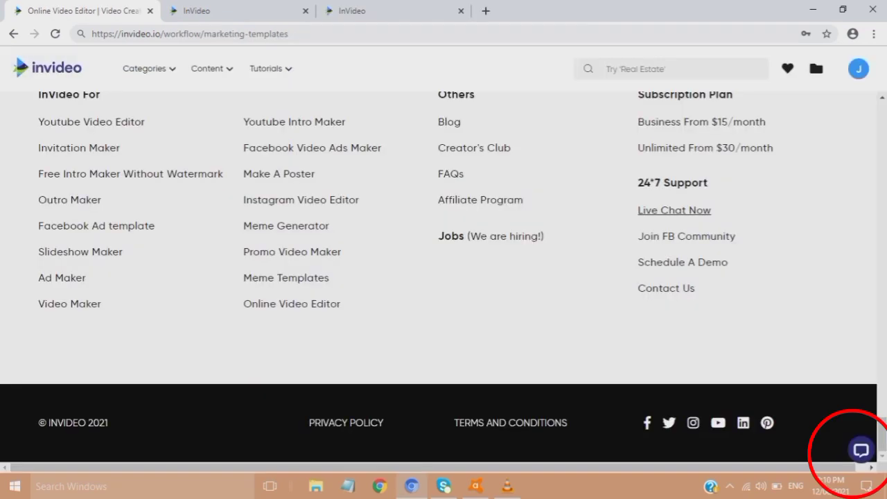
{"action": "left_click", "coordinate": [859, 449]}
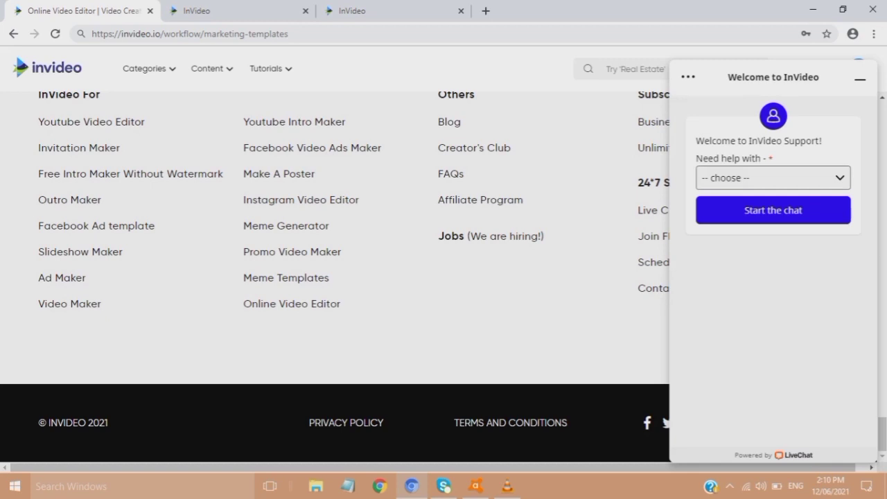
{"action": "left_click", "coordinate": [238, 12]}
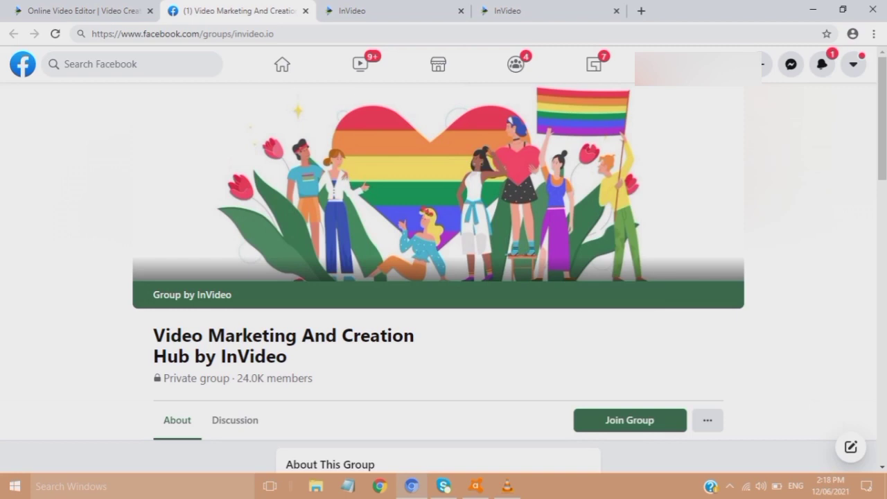
{"action": "scroll", "scroll_direction": "down", "scroll_amount": 3}
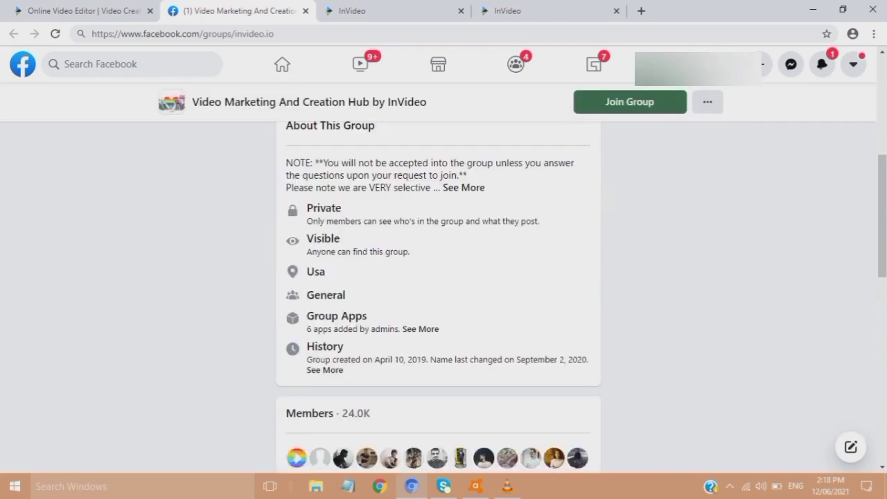
{"action": "scroll", "scroll_direction": "down", "scroll_amount": 3}
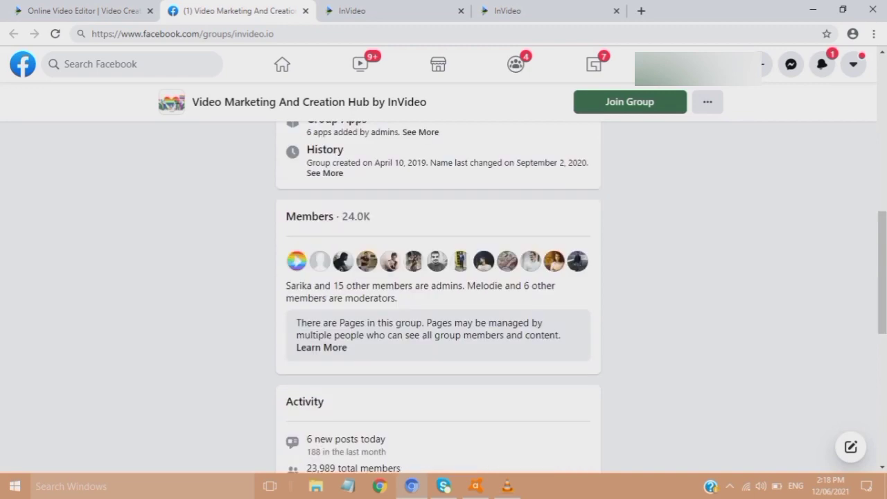
{"action": "scroll", "scroll_direction": "down", "scroll_amount": 3}
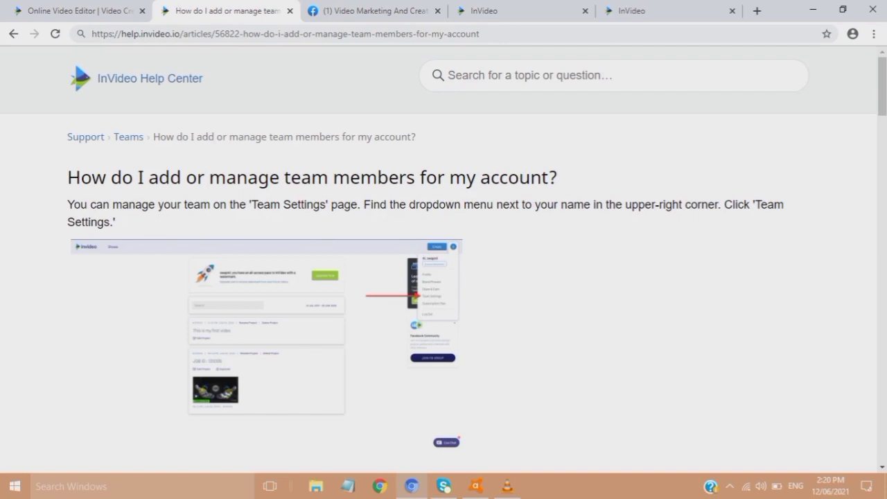
Read through the Help Center article on adding team members, covering Admin and Editor roles.
{"action": "scroll", "scroll_direction": "down", "scroll_amount": 3}
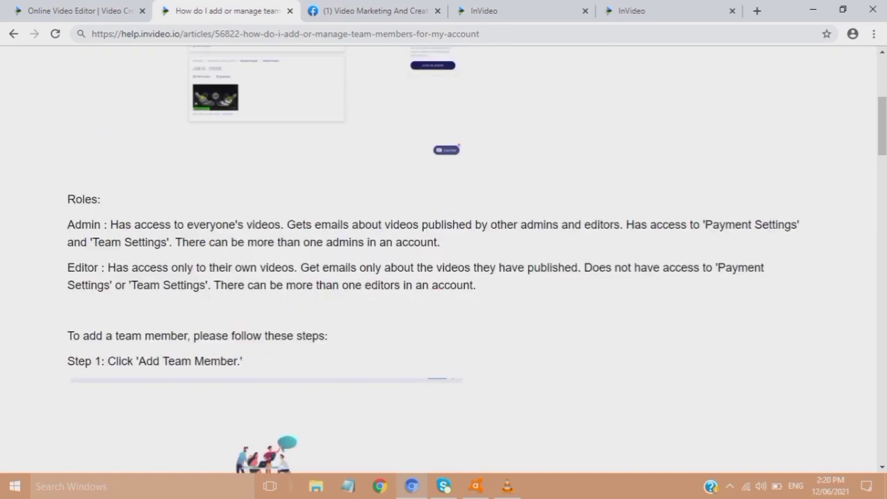
{"action": "scroll", "scroll_direction": "down", "scroll_amount": 3}
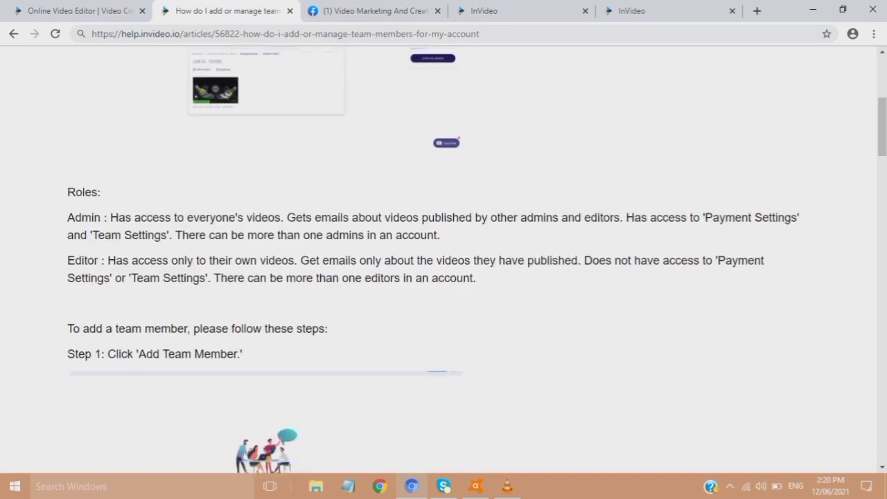
{"action": "scroll", "scroll_direction": "down", "scroll_amount": 3}
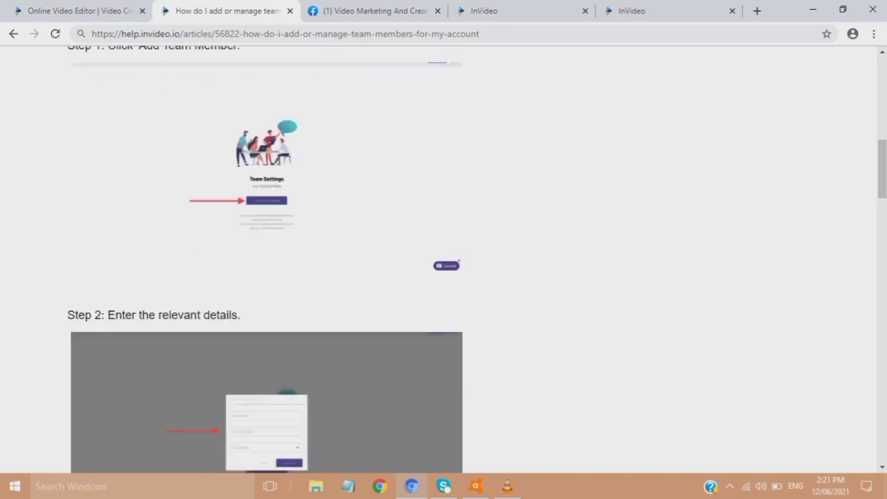
{"action": "scroll", "scroll_direction": "down", "scroll_amount": 3}
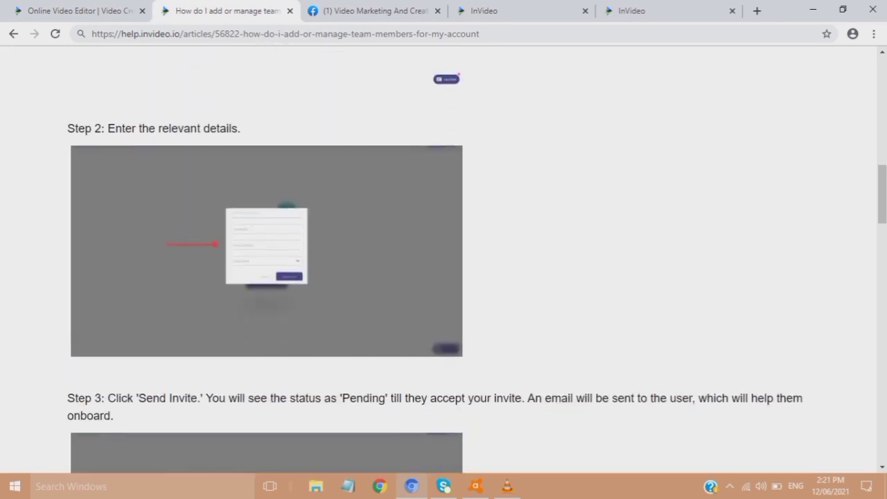
{"action": "scroll", "scroll_direction": "down", "scroll_amount": 3}
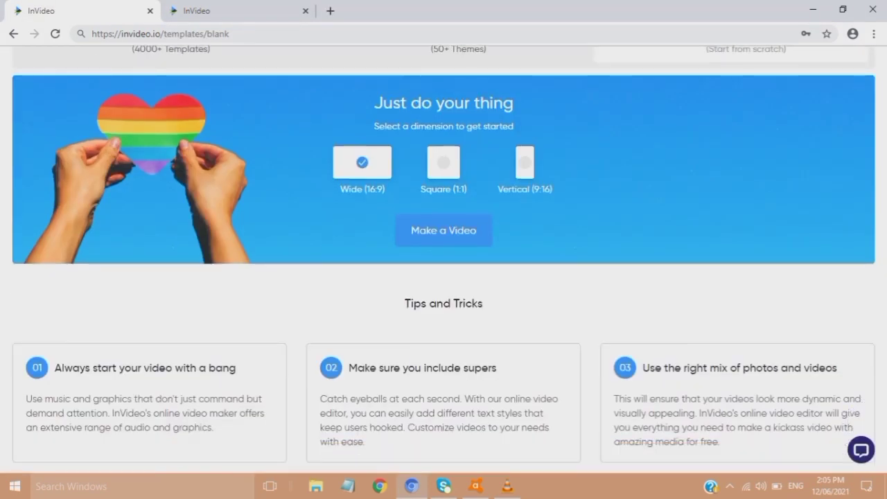
Create a video from the blank widescreen canvas and show the stock video library.
{"action": "left_click", "coordinate": [443, 230]}
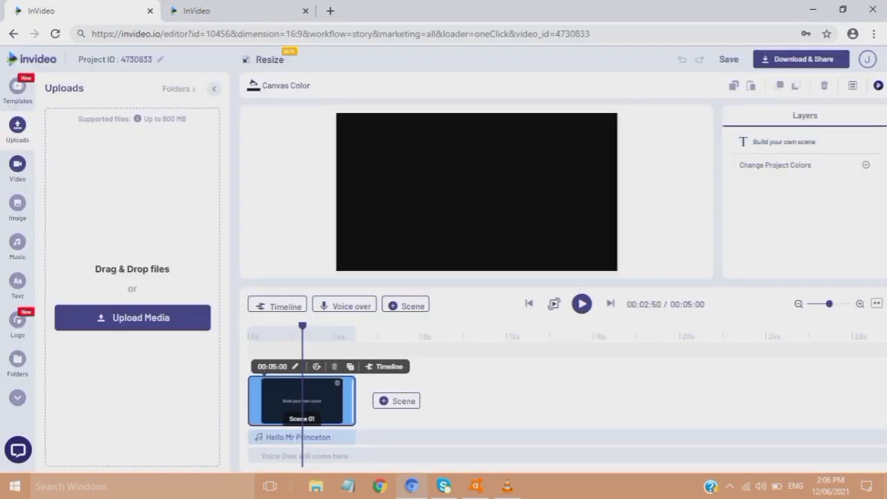
{"action": "left_click", "coordinate": [17, 168]}
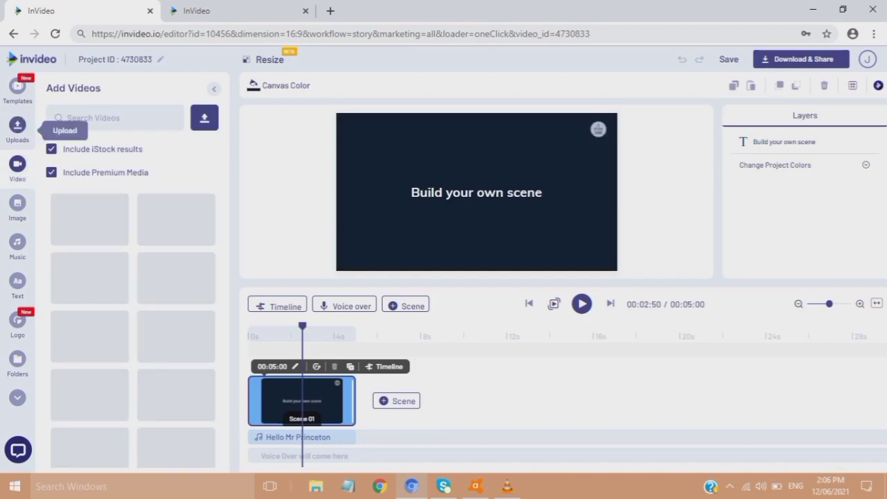
Return to the InVideo Facebook group and scroll to its member count, admins and activity stats.
{"action": "left_click", "coordinate": [236, 11]}
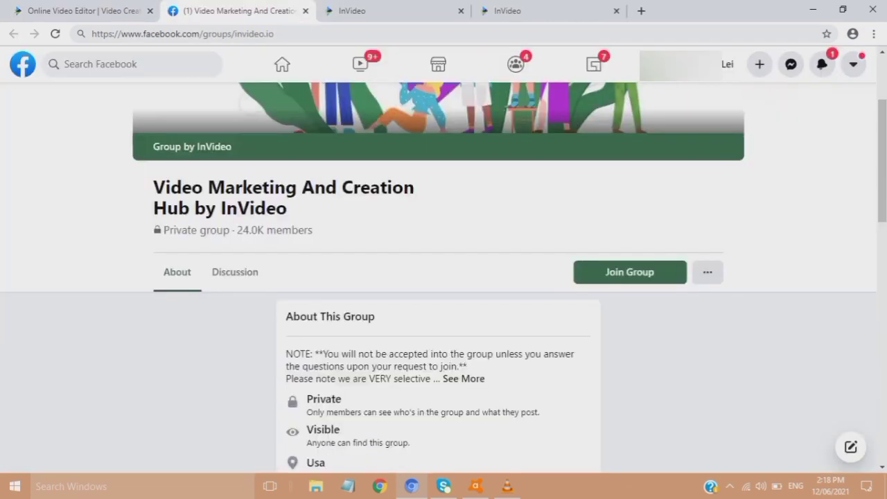
{"action": "scroll", "scroll_direction": "down", "scroll_amount": 3}
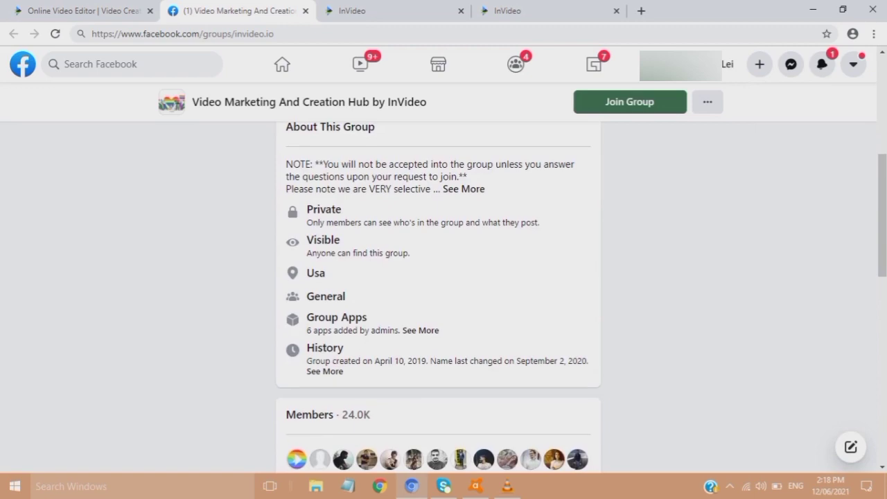
{"action": "scroll", "scroll_direction": "down", "scroll_amount": 3}
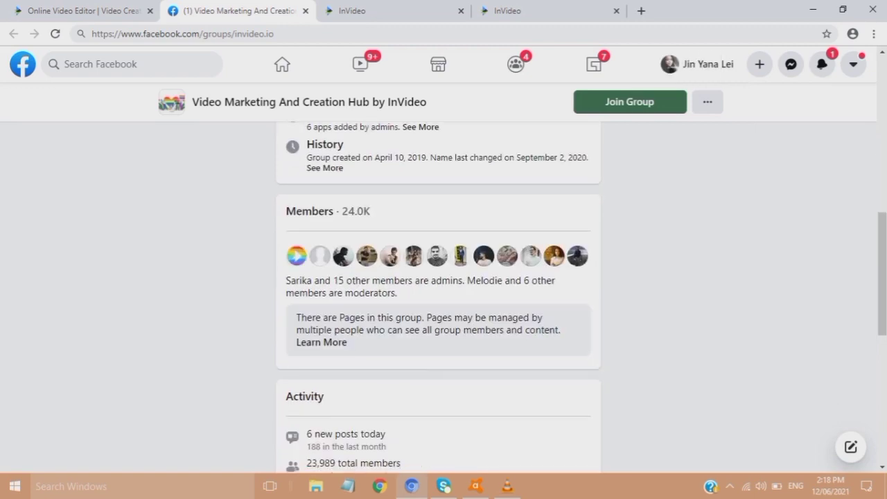